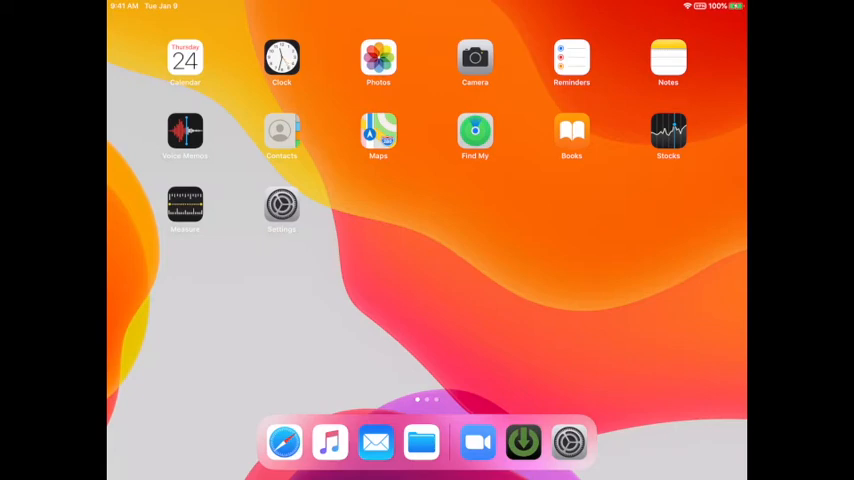
Step: Swipe to the home screen page holding the App Catalog app
{"action": "scroll", "scroll_direction": "left", "scroll_amount": 3}
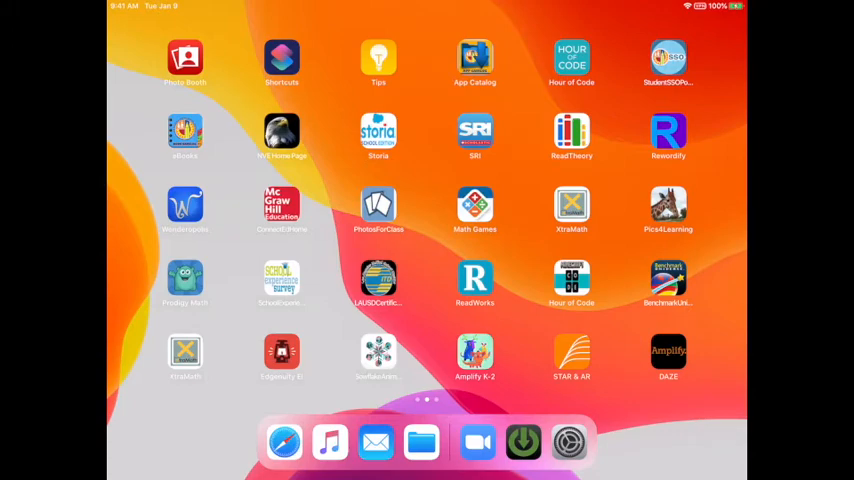
{"action": "scroll", "scroll_direction": "left", "scroll_amount": 3}
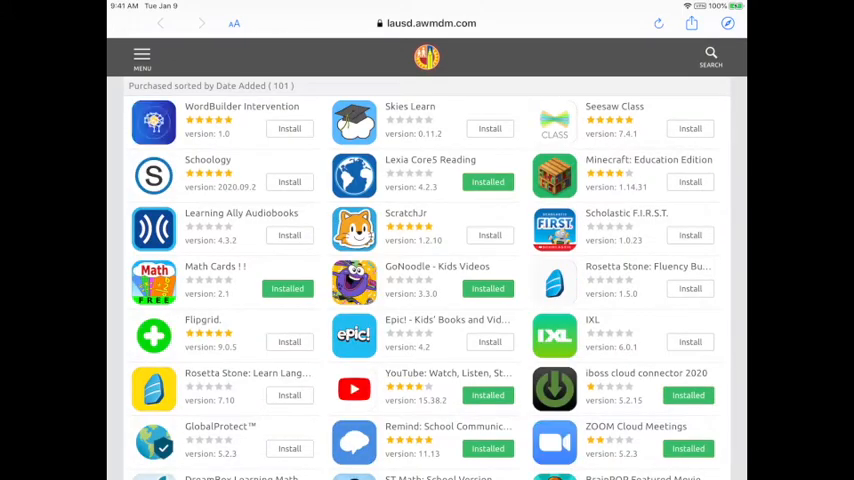
Step: Request and confirm installing ClassDojo from its Installed entry in App Catalog
{"action": "scroll", "scroll_direction": "down", "scroll_amount": 3}
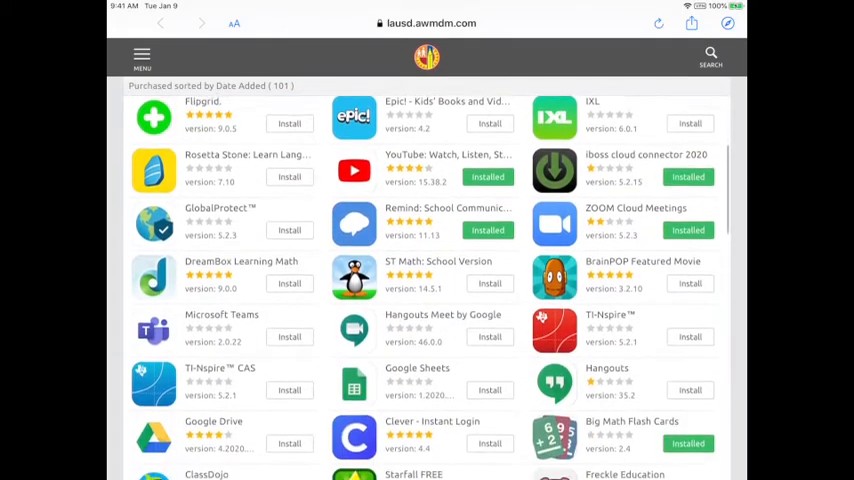
{"action": "scroll", "scroll_direction": "down", "scroll_amount": 3}
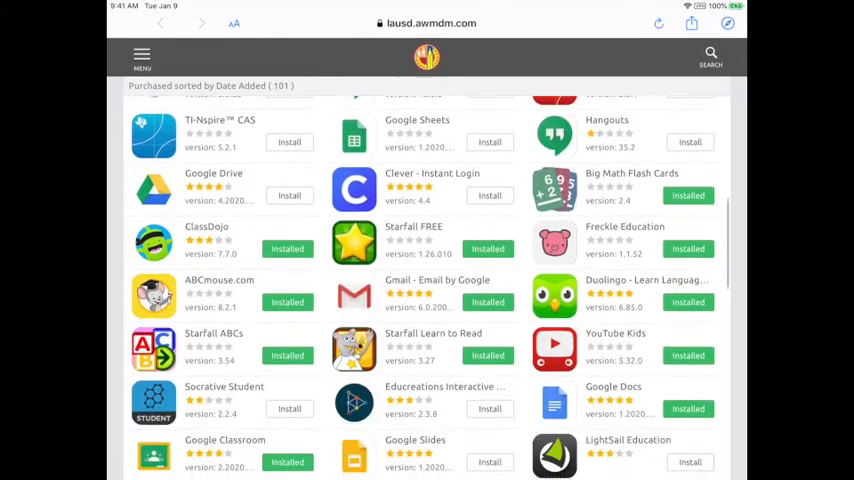
{"action": "scroll", "scroll_direction": "up", "scroll_amount": 3}
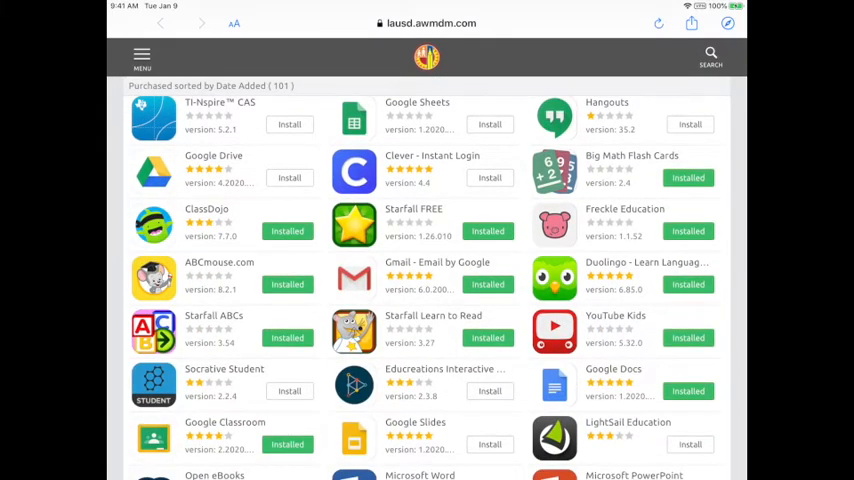
{"action": "left_click", "coordinate": [287, 231]}
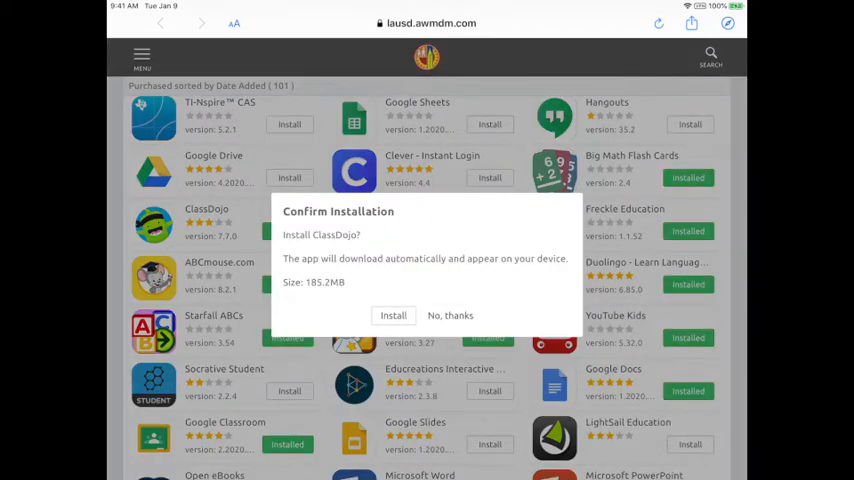
{"action": "left_click", "coordinate": [393, 315]}
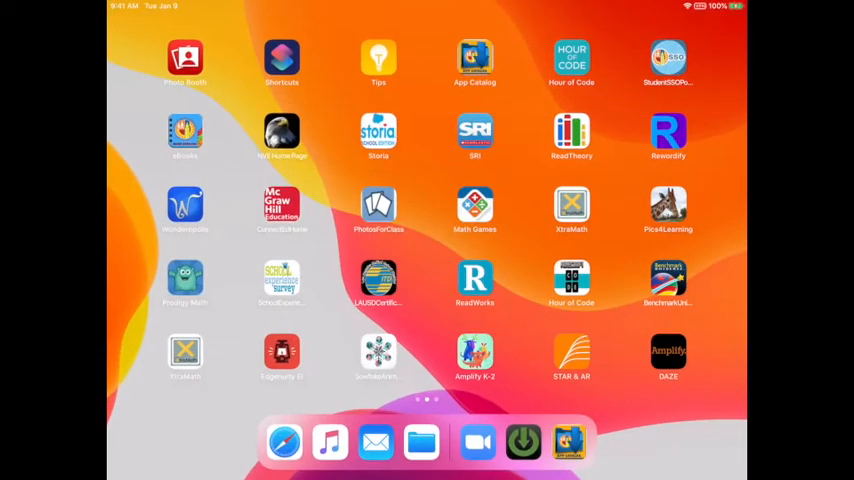
Step: Swipe the home screen to get back to App Catalog
{"action": "scroll", "scroll_direction": "right", "scroll_amount": 3}
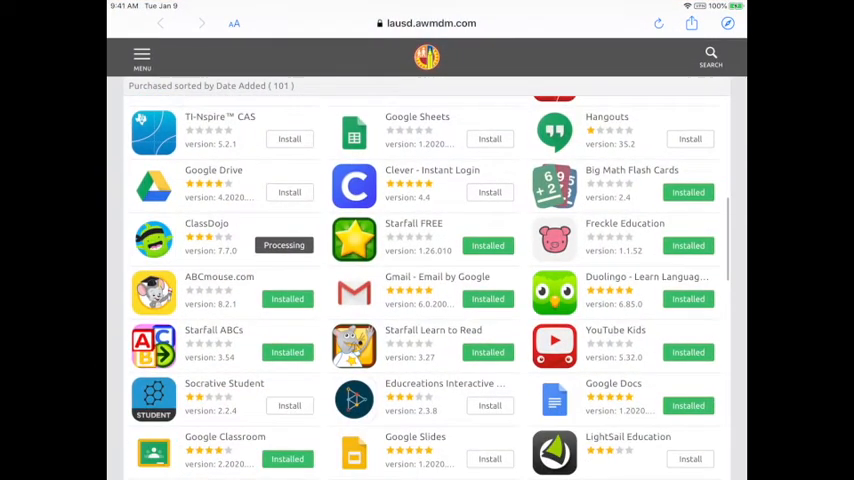
Step: Request and confirm installing Clever - Instant Login
{"action": "left_click", "coordinate": [489, 192]}
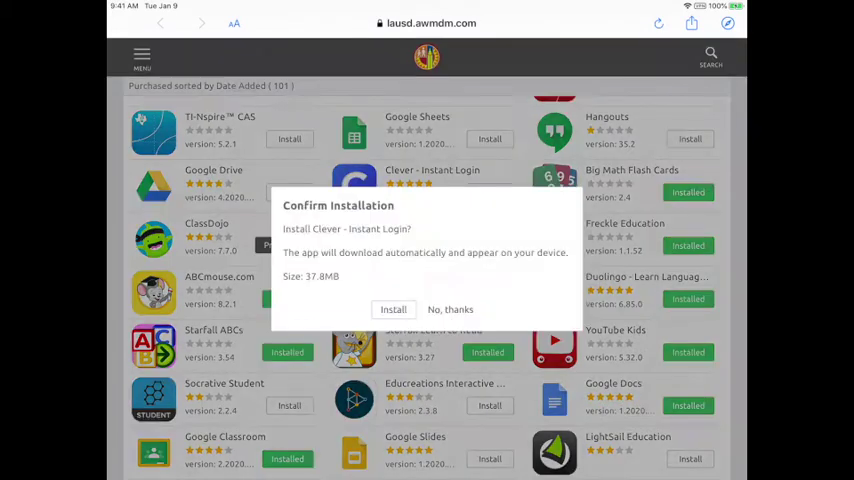
{"action": "left_click", "coordinate": [393, 309]}
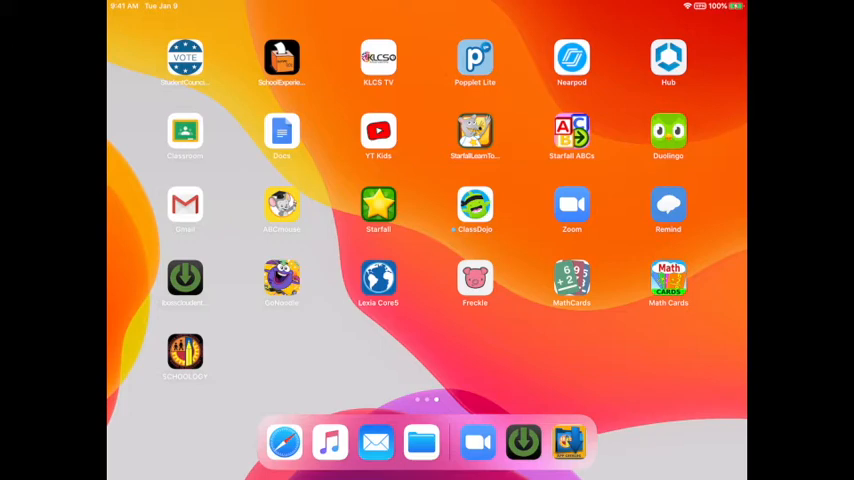
Step: Return to App Catalog from the dock, then go to the home screen
{"action": "left_click", "coordinate": [568, 442]}
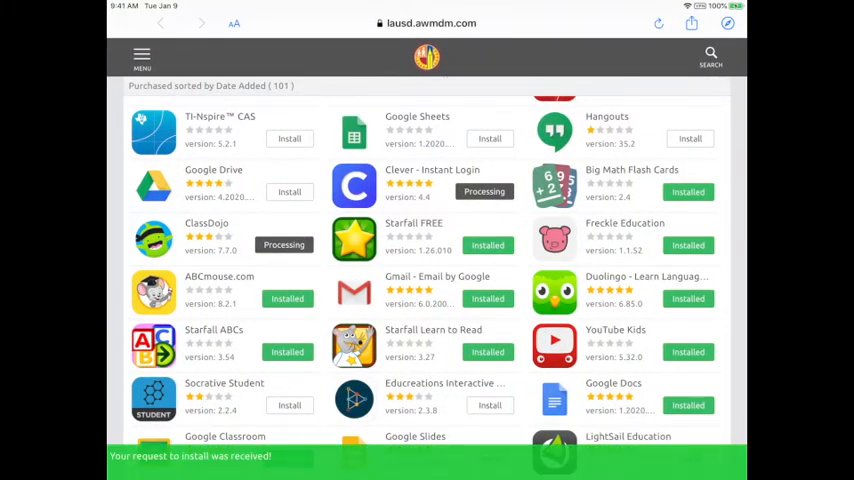
{"action": "key", "text": "home"}
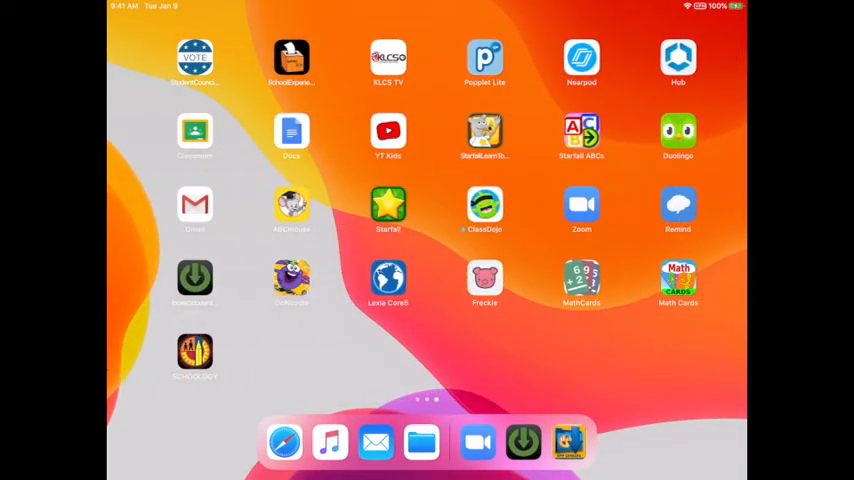
Step: Swipe through the home screen pages to check Clever's download, returning to page one
{"action": "scroll", "scroll_direction": "left", "scroll_amount": 3}
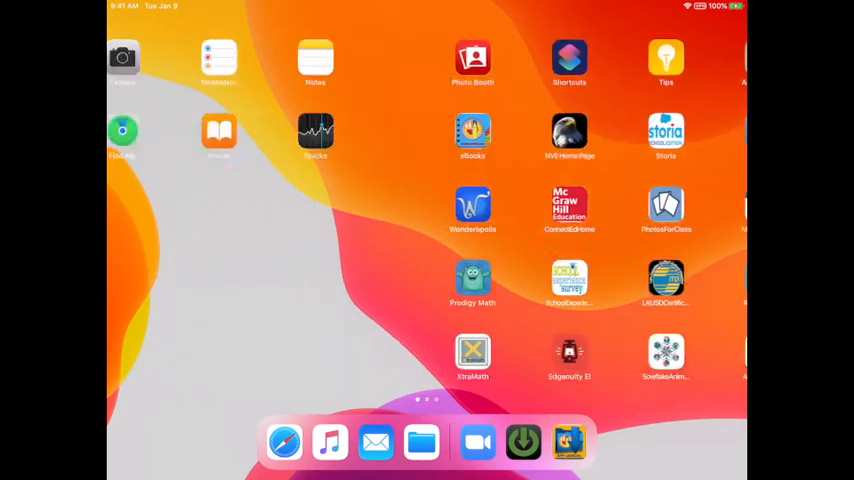
{"action": "scroll", "scroll_direction": "left", "scroll_amount": 3}
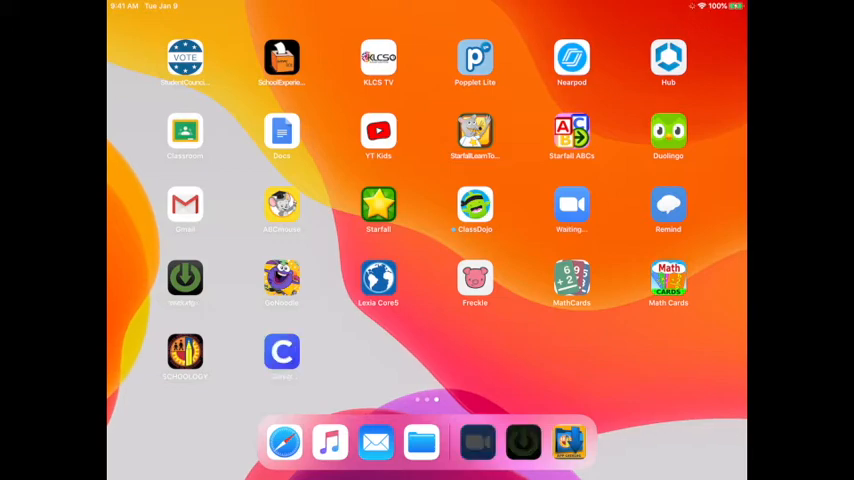
{"action": "left_click", "coordinate": [282, 351]}
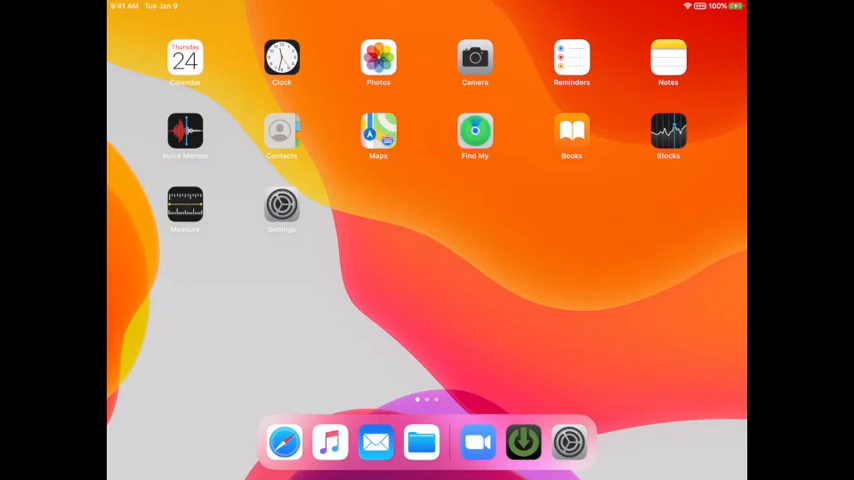
Step: Swipe across the home screen pages and open App Catalog
{"action": "scroll", "scroll_direction": "left", "scroll_amount": 3}
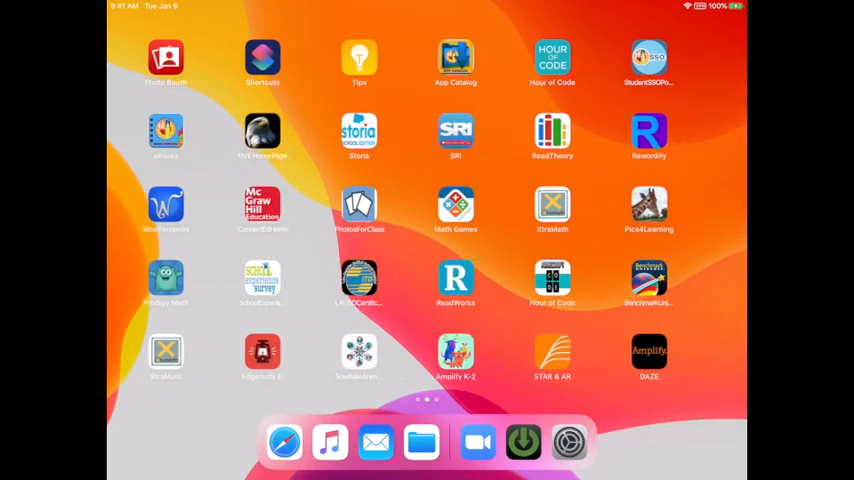
{"action": "scroll", "scroll_direction": "left", "scroll_amount": 3}
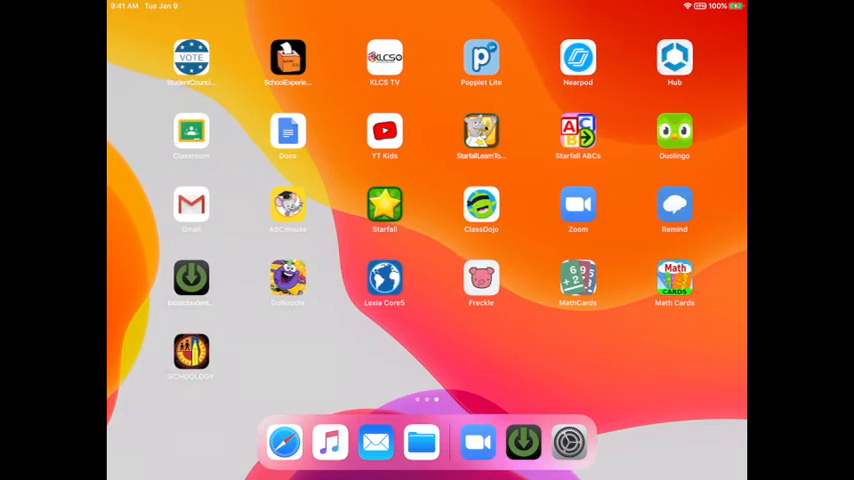
{"action": "left_click", "coordinate": [285, 442]}
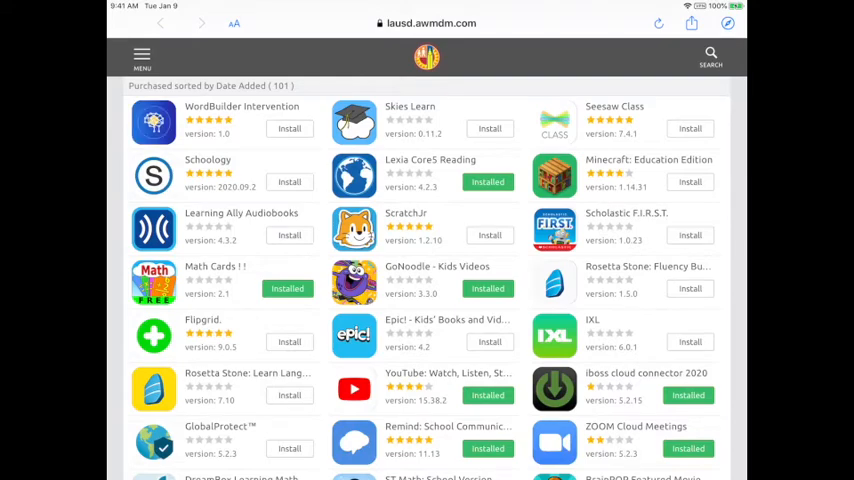
Step: Scroll to ClassDojo, then request and confirm its installation
{"action": "scroll", "scroll_direction": "down", "scroll_amount": 3}
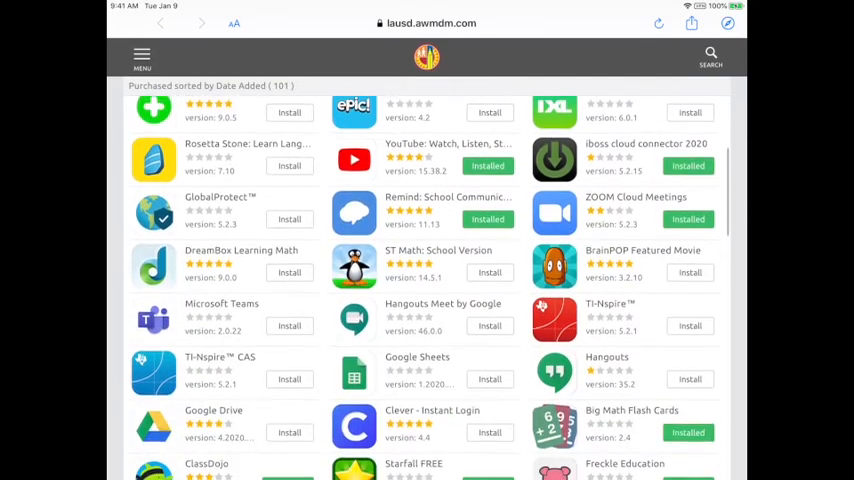
{"action": "scroll", "scroll_direction": "down", "scroll_amount": 3}
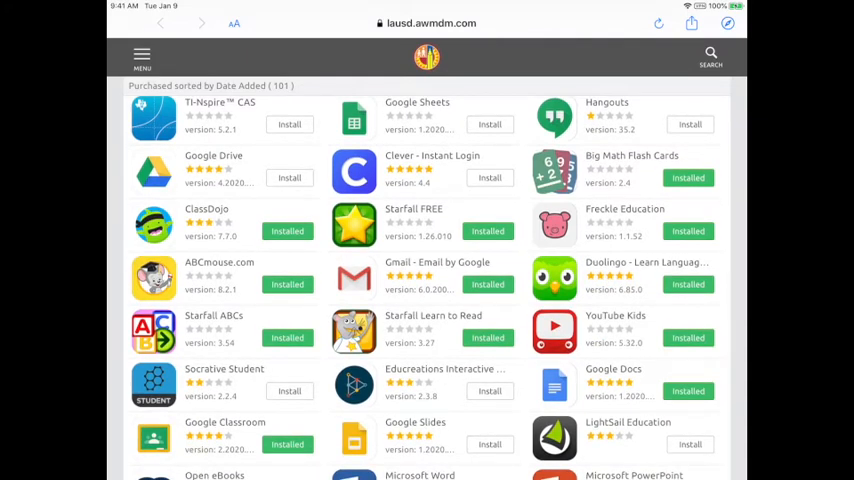
{"action": "left_click", "coordinate": [287, 231]}
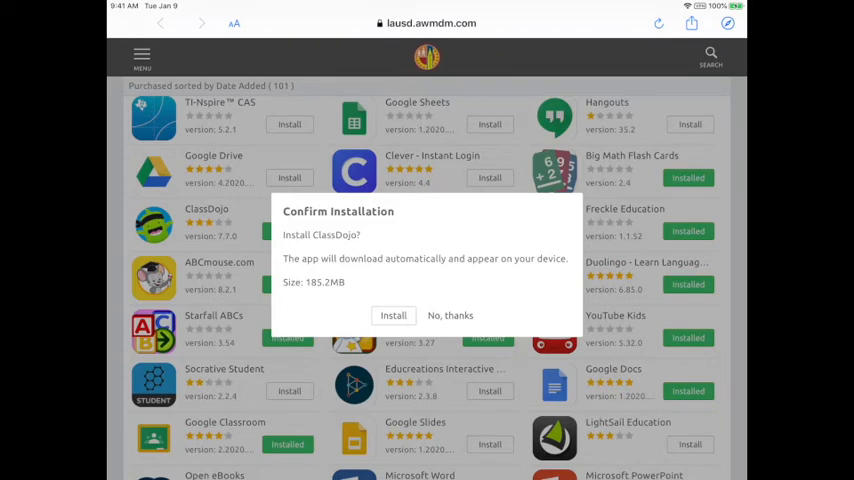
{"action": "left_click", "coordinate": [393, 315]}
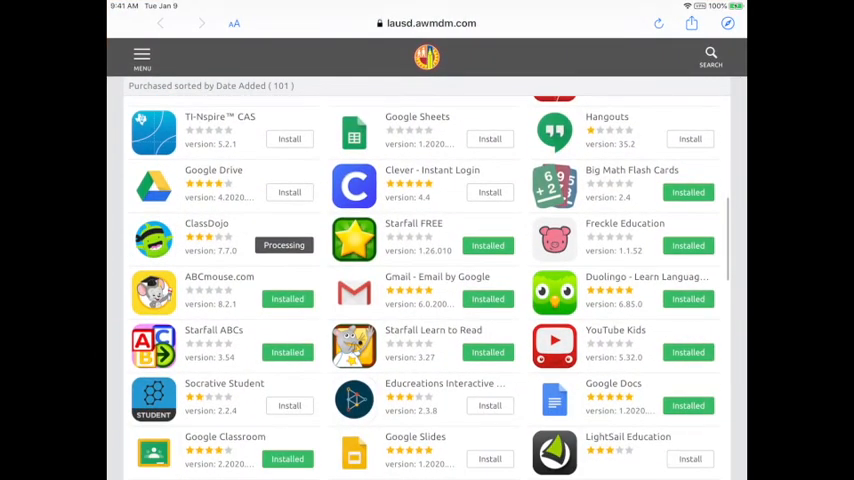
Step: Request and confirm the Clever - Instant Login install
{"action": "left_click", "coordinate": [489, 192]}
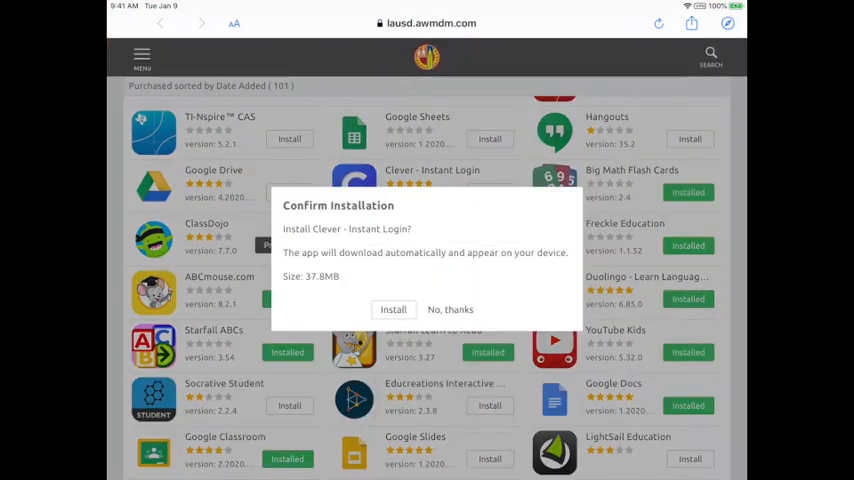
{"action": "left_click", "coordinate": [393, 309]}
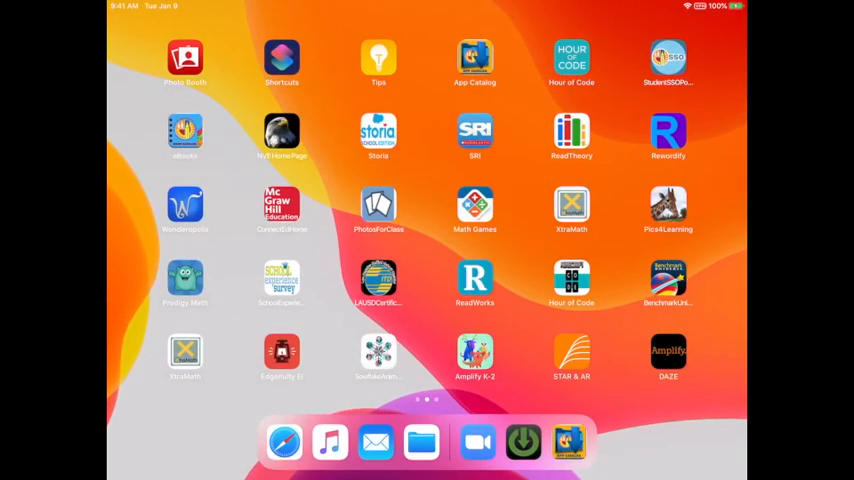
Step: Swipe to the home screen page with ClassDojo, Starfall, Zoom and Remind
{"action": "scroll", "scroll_direction": "left", "scroll_amount": 3}
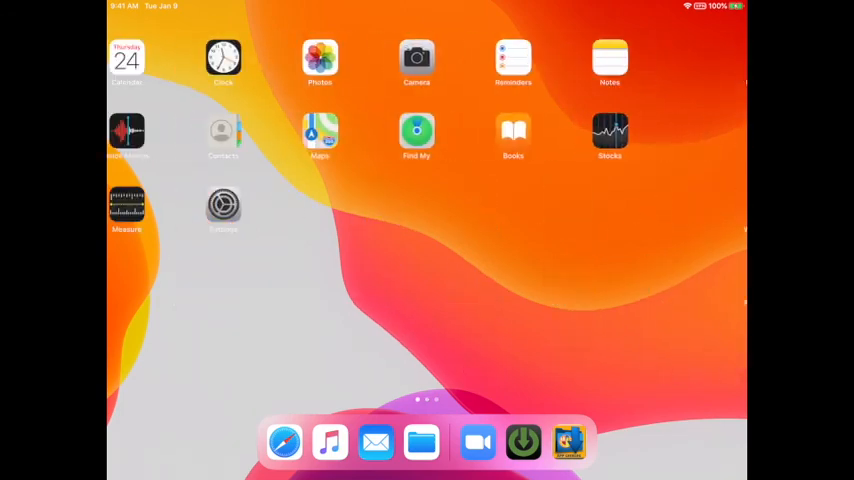
{"action": "scroll", "scroll_direction": "left", "scroll_amount": 3}
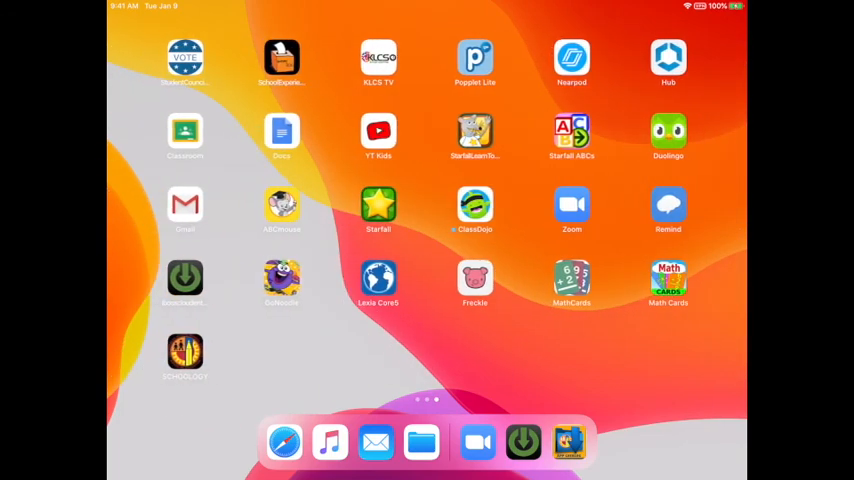